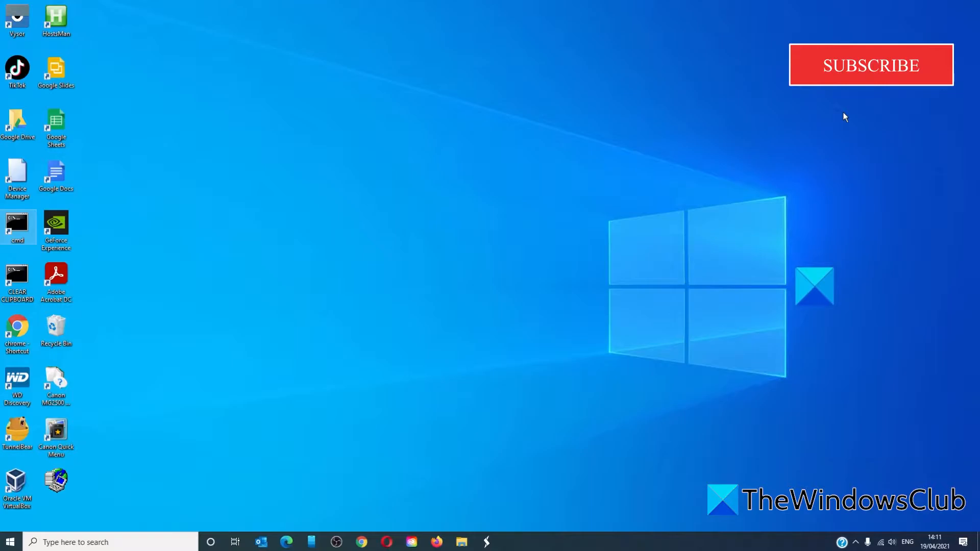
Close Task Manager, run sfc /scannow in an elevated Command Prompt, then exit it
{"action": "left_click", "coordinate": [870, 64]}
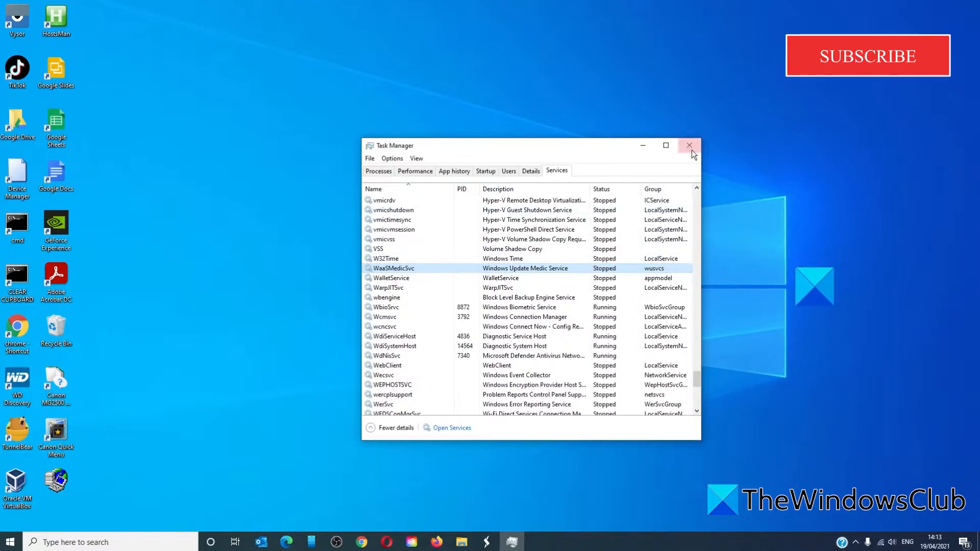
{"action": "left_click", "coordinate": [690, 145]}
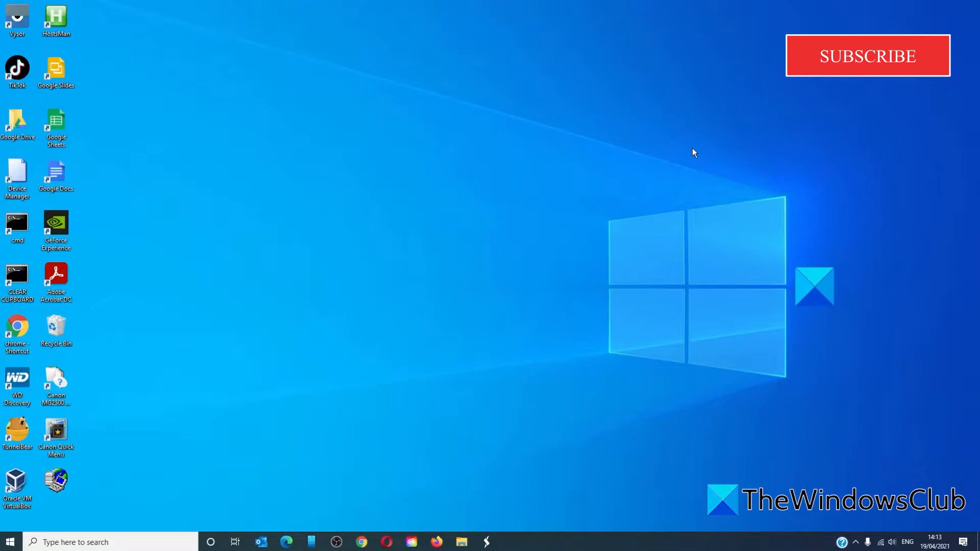
{"action": "mouse_move", "coordinate": [16, 231]}
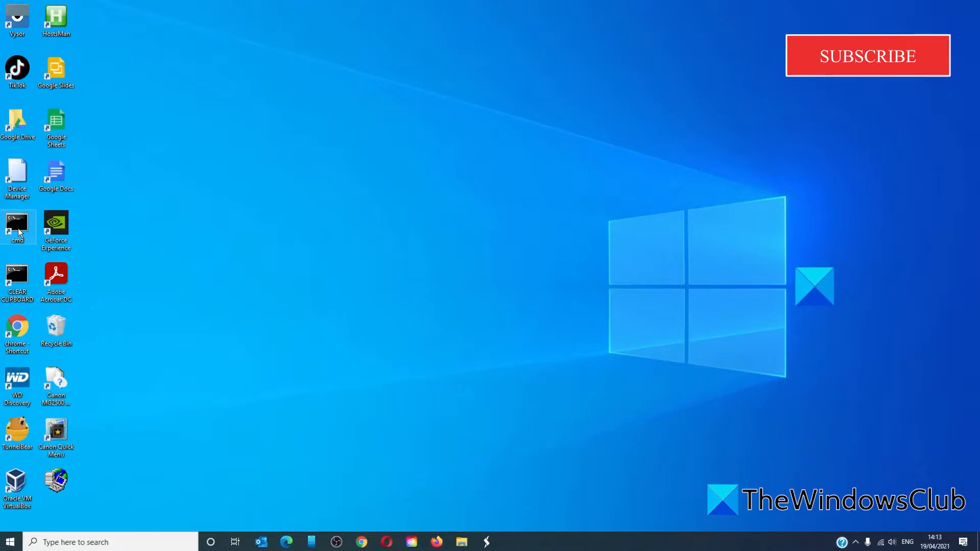
{"action": "double_click", "coordinate": [17, 226]}
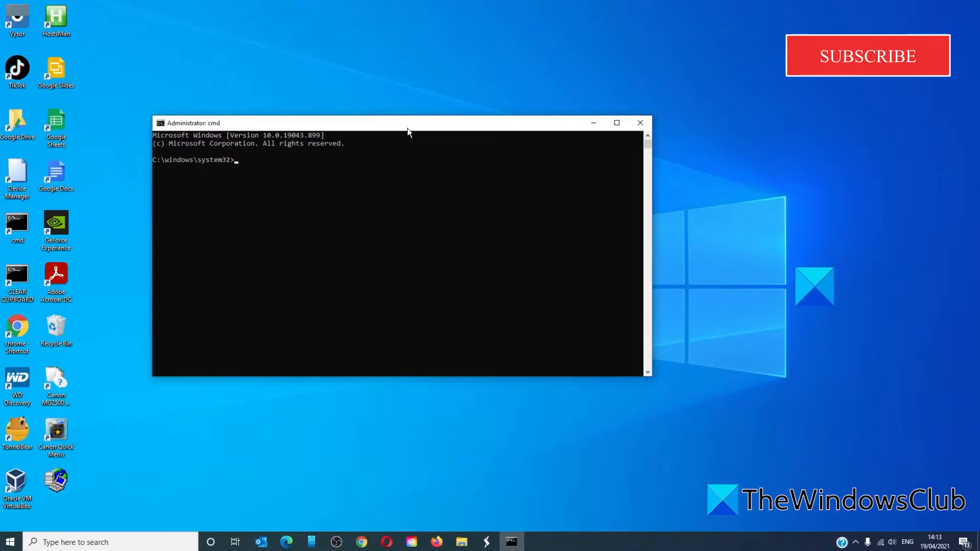
{"action": "type", "text": "sfc"}
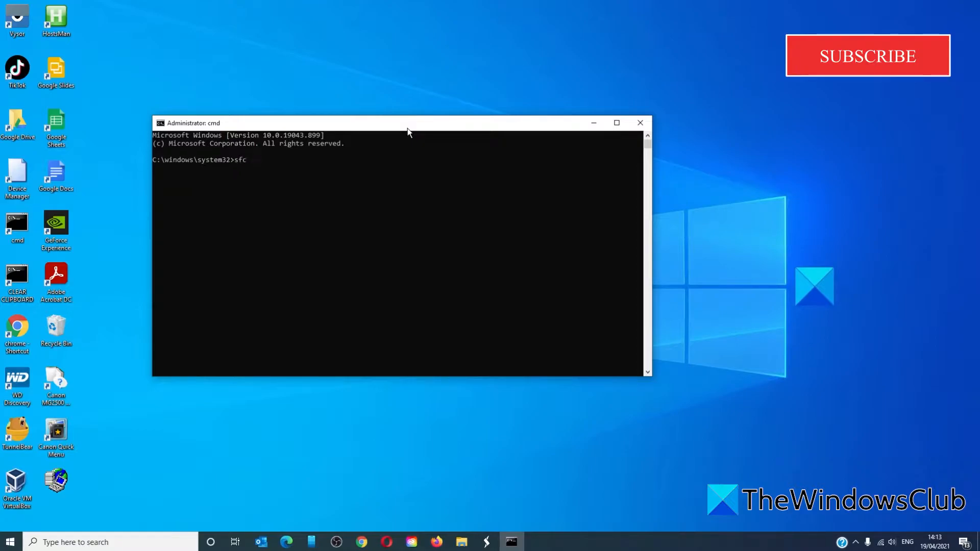
{"action": "type", "text": "/sca"}
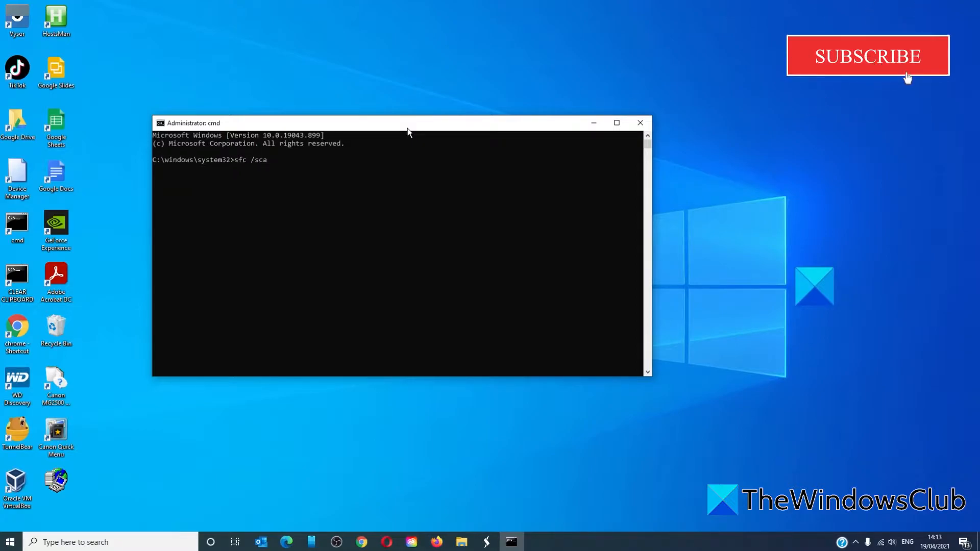
{"action": "type", "text": "nnow"}
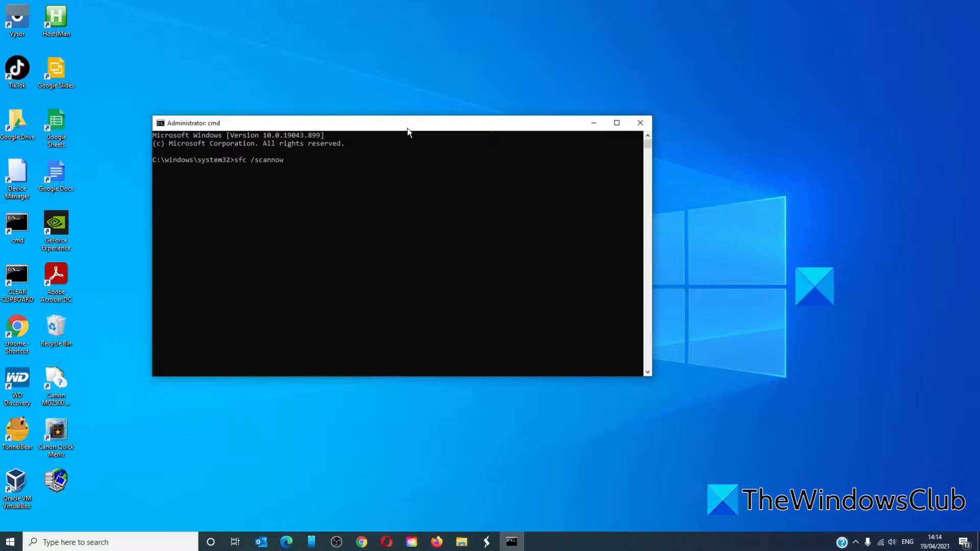
{"action": "key", "text": "Return"}
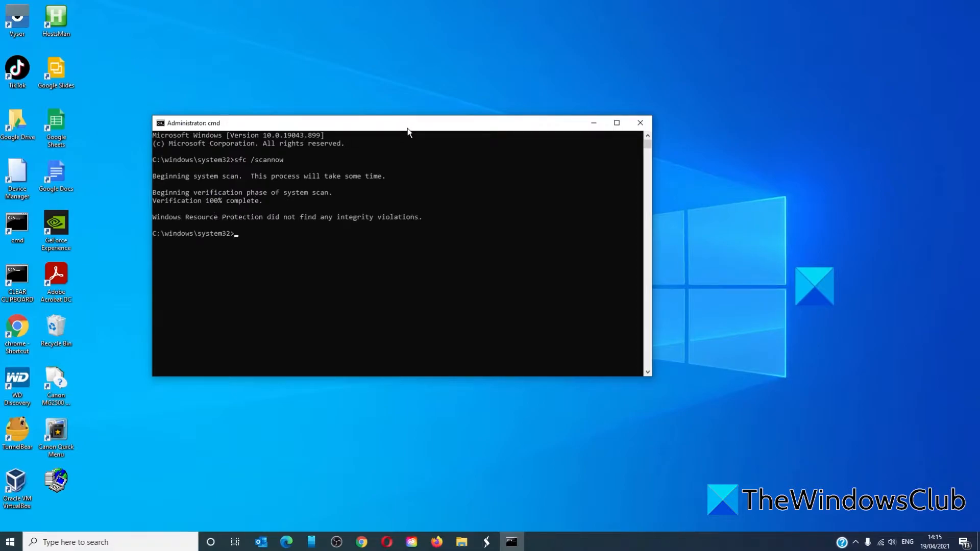
{"action": "type", "text": "exit"}
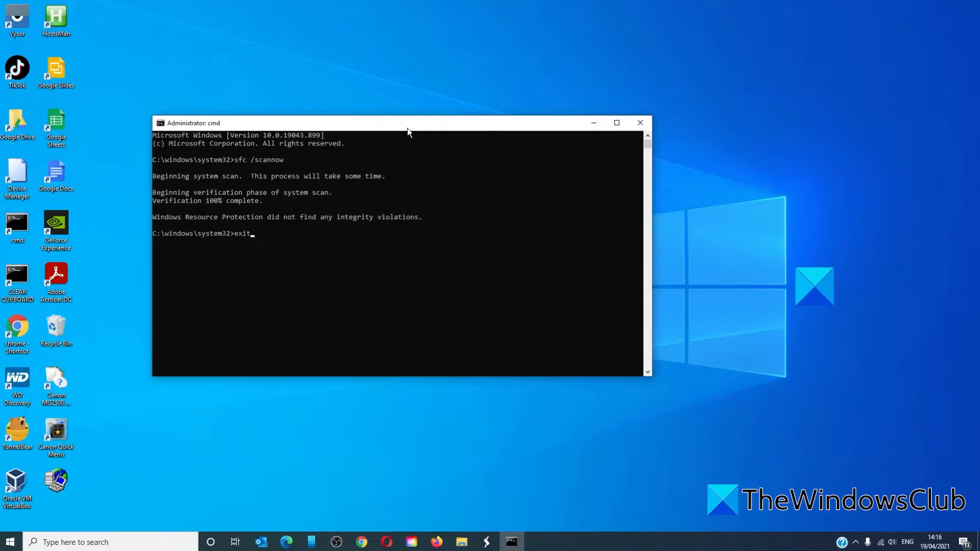
{"action": "key", "text": "Return"}
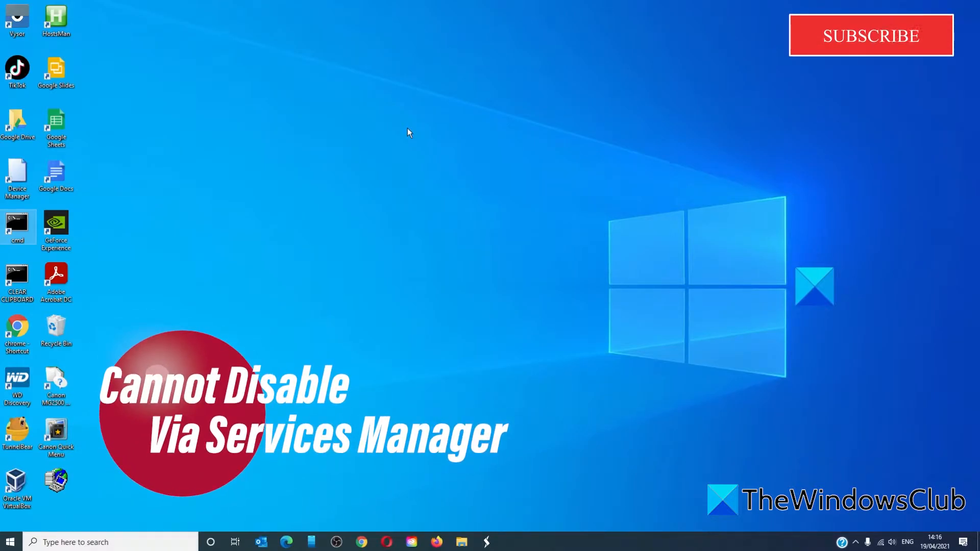
Set the Windows Update Medic Service startup type to Disabled and apply it
{"action": "left_click", "coordinate": [72, 542]}
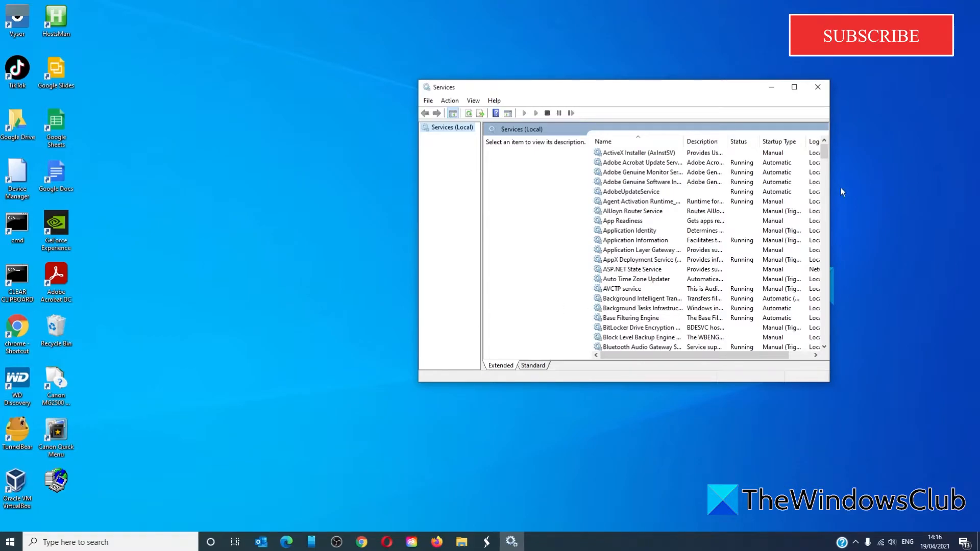
{"action": "scroll", "scroll_direction": "down", "scroll_amount": 3}
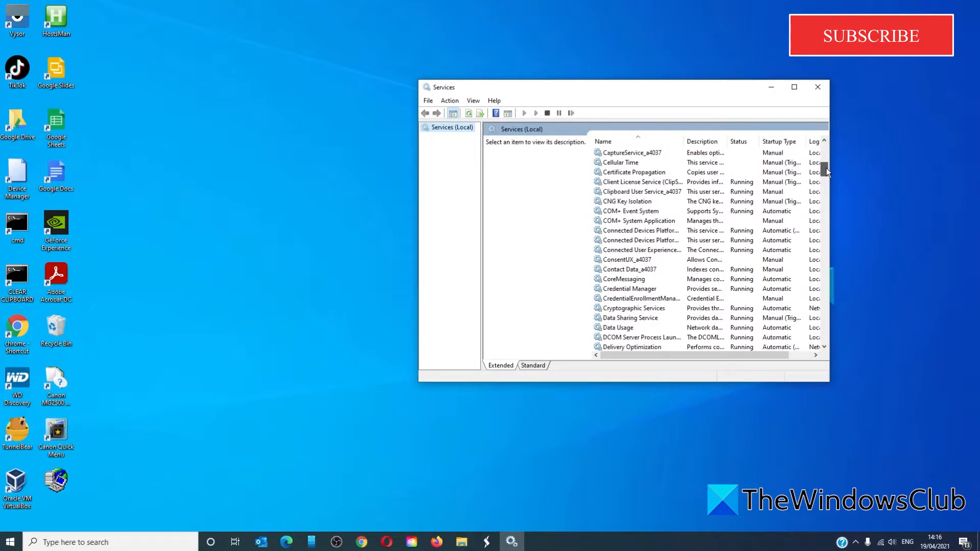
{"action": "scroll", "scroll_direction": "down", "scroll_amount": 3}
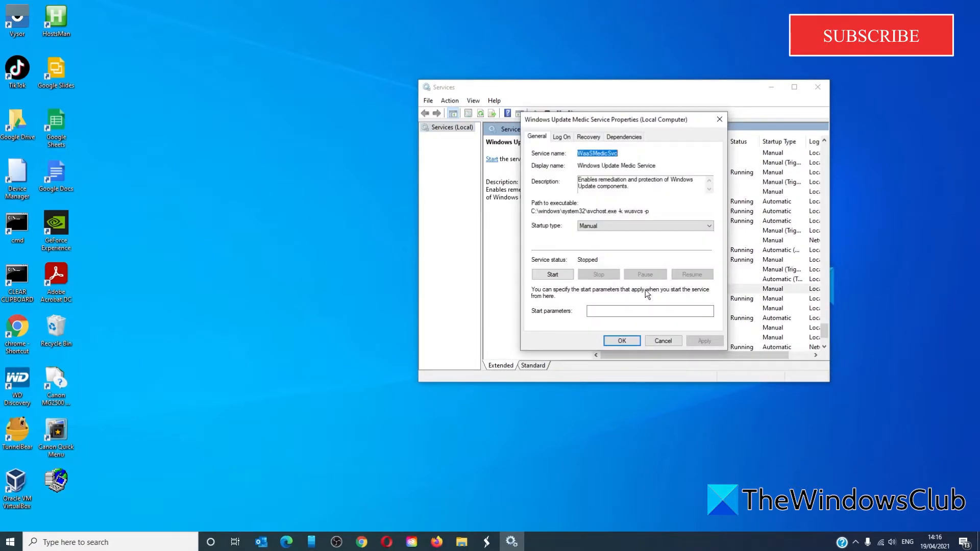
{"action": "left_click", "coordinate": [709, 225]}
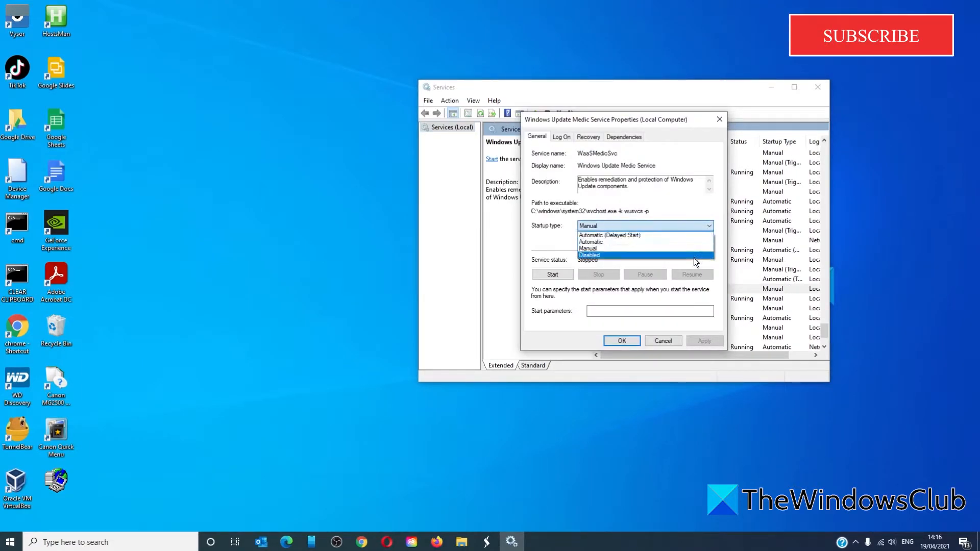
{"action": "left_click", "coordinate": [588, 255]}
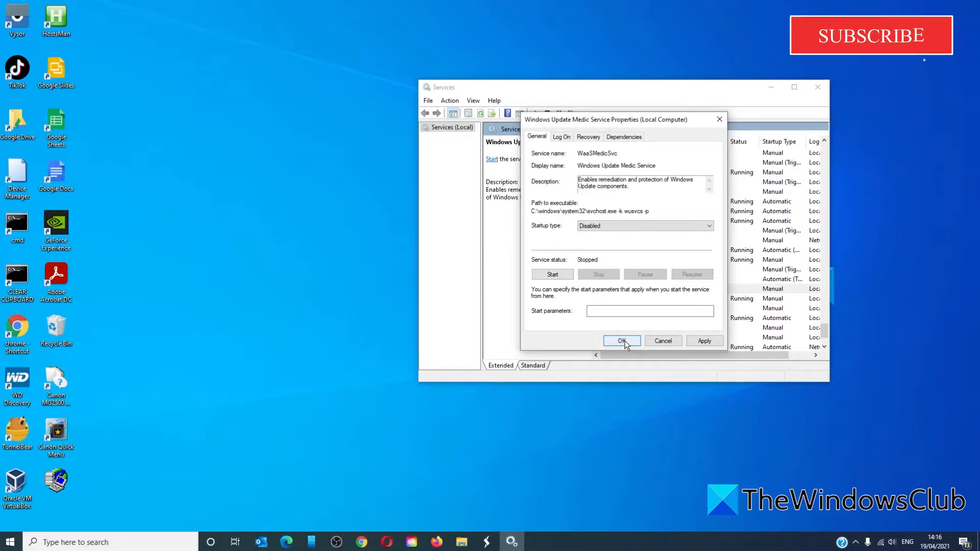
{"action": "mouse_move", "coordinate": [677, 368]}
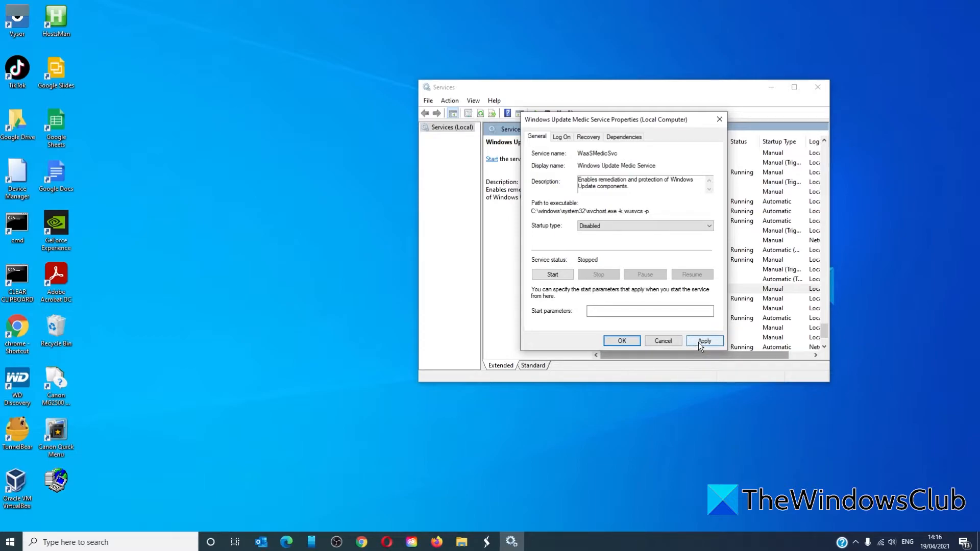
{"action": "left_click", "coordinate": [703, 341]}
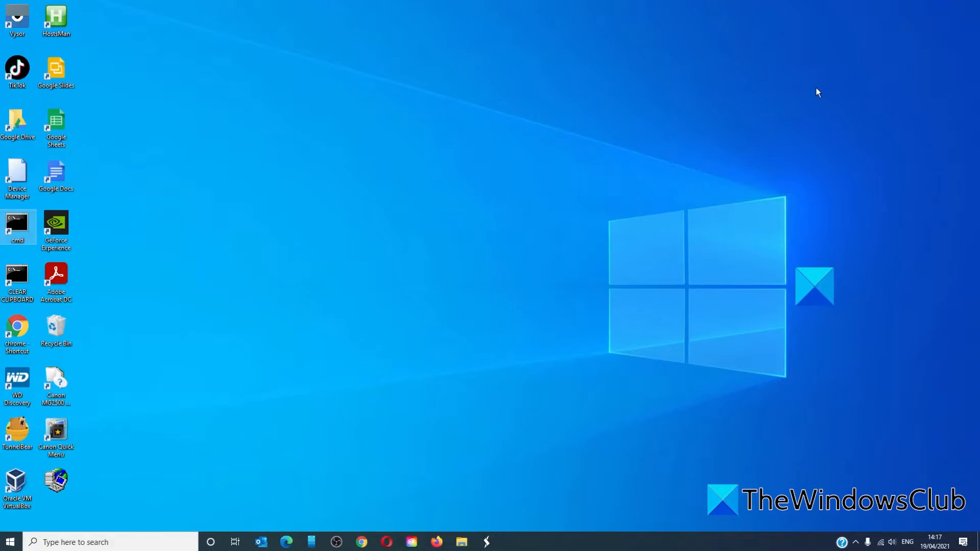
{"action": "mouse_move", "coordinate": [146, 542]}
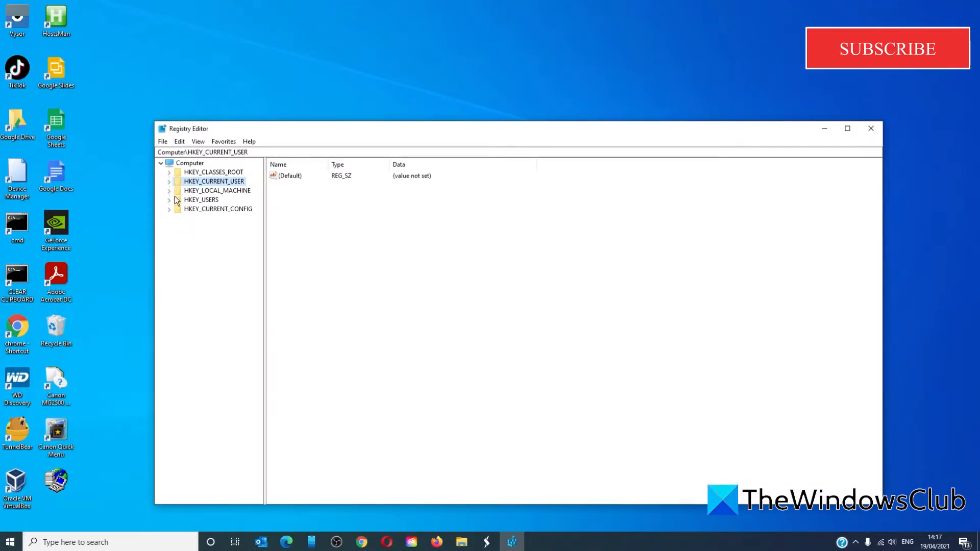
Expand HKEY_LOCAL_MACHINE\SYSTEM\CurrentControlSet\Services and open the WaaSMedicSvc key
{"action": "left_click", "coordinate": [169, 190]}
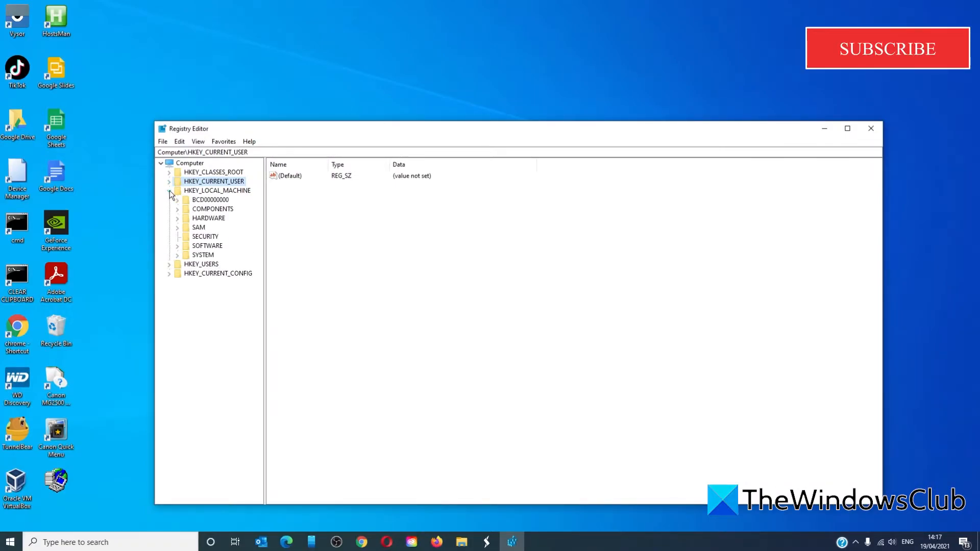
{"action": "left_click", "coordinate": [178, 255]}
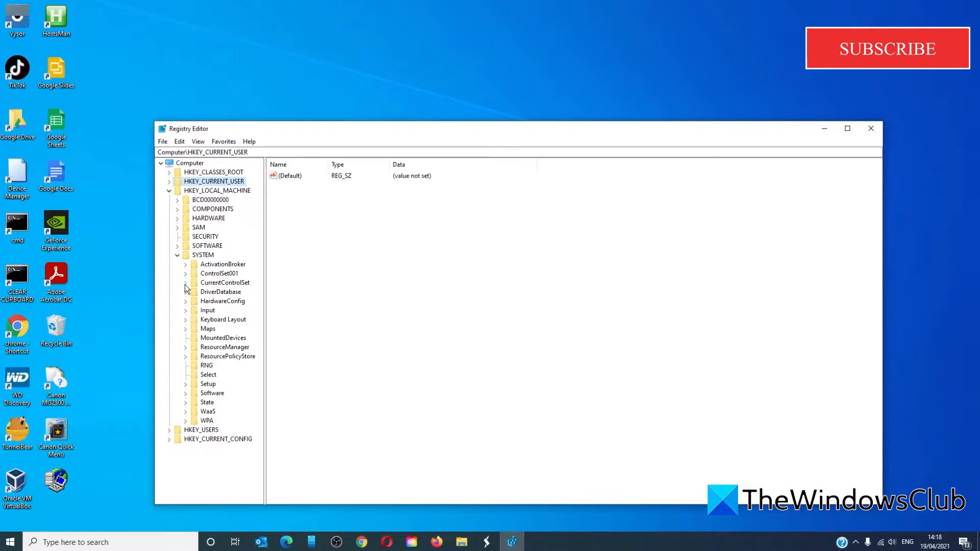
{"action": "left_click", "coordinate": [186, 283]}
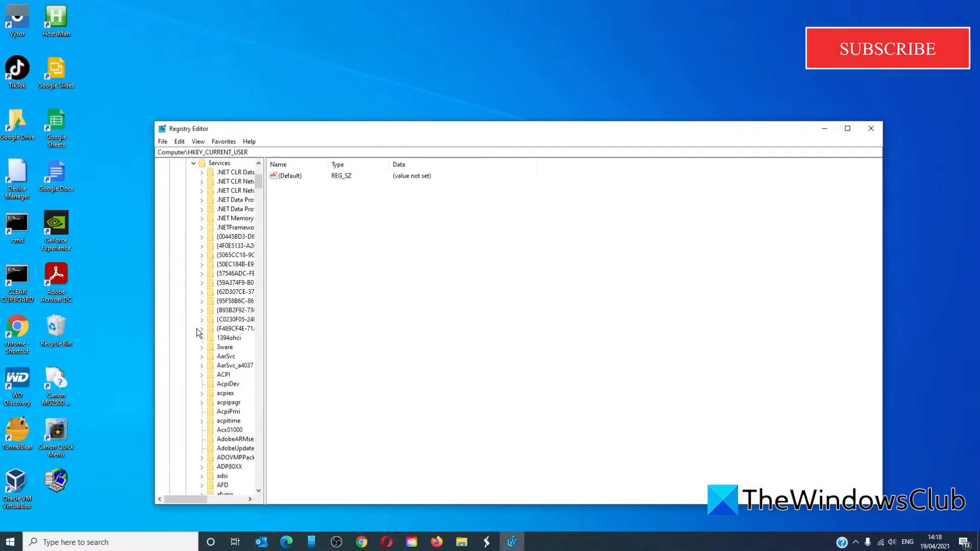
{"action": "mouse_move", "coordinate": [235, 254]}
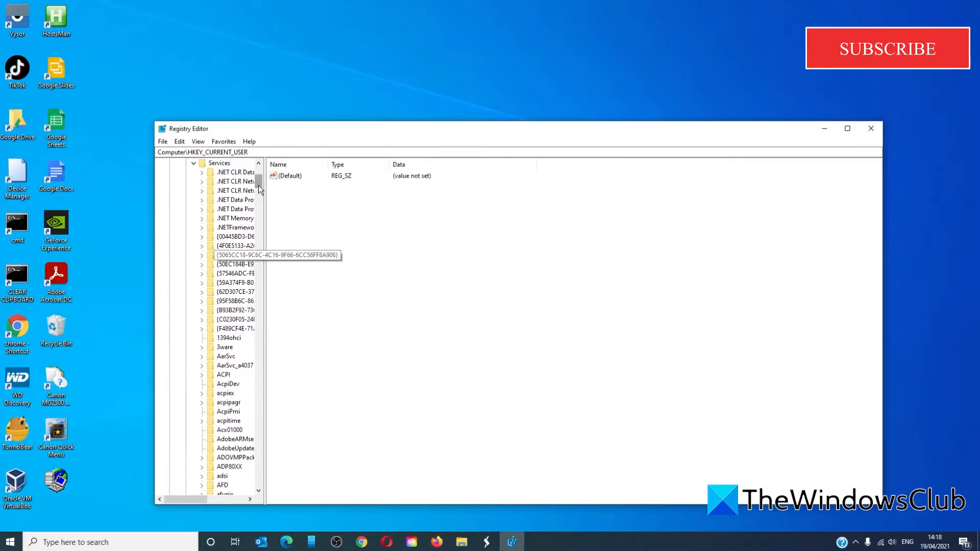
{"action": "scroll", "scroll_direction": "down", "scroll_amount": 3}
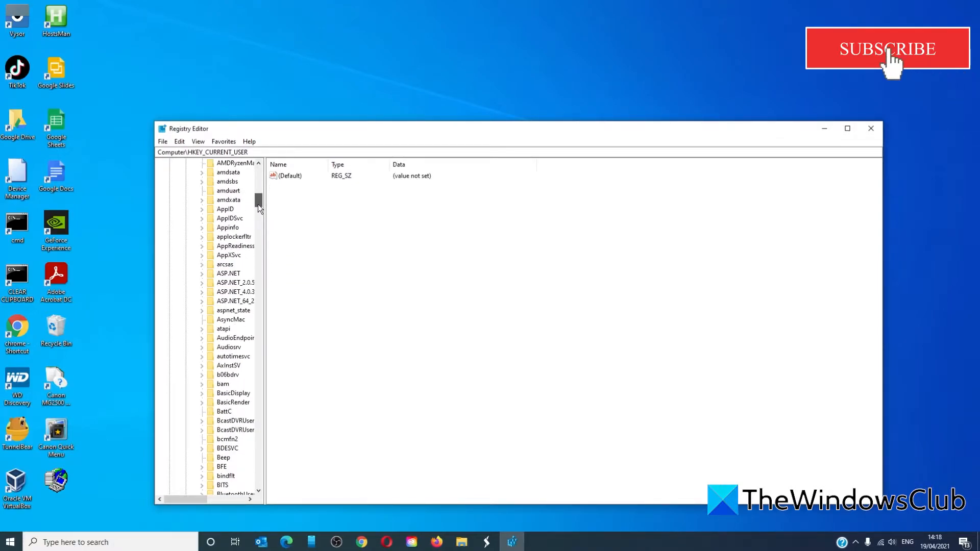
{"action": "scroll", "scroll_direction": "down", "scroll_amount": 3}
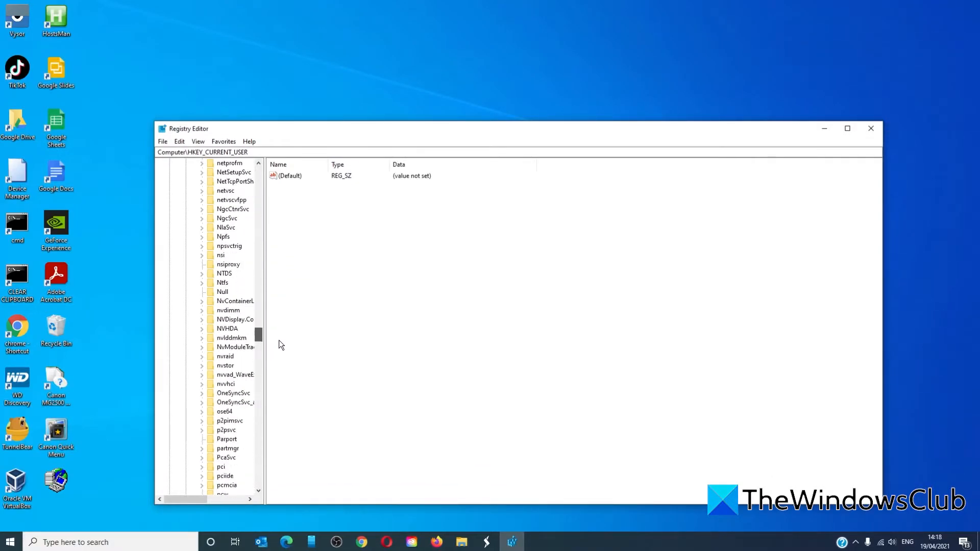
{"action": "left_click", "coordinate": [237, 301]}
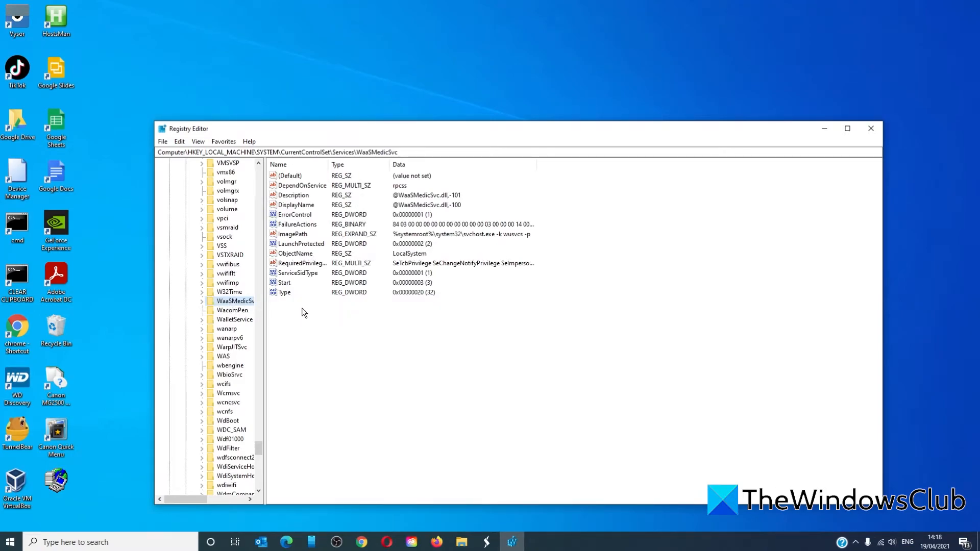
{"action": "left_click", "coordinate": [284, 283]}
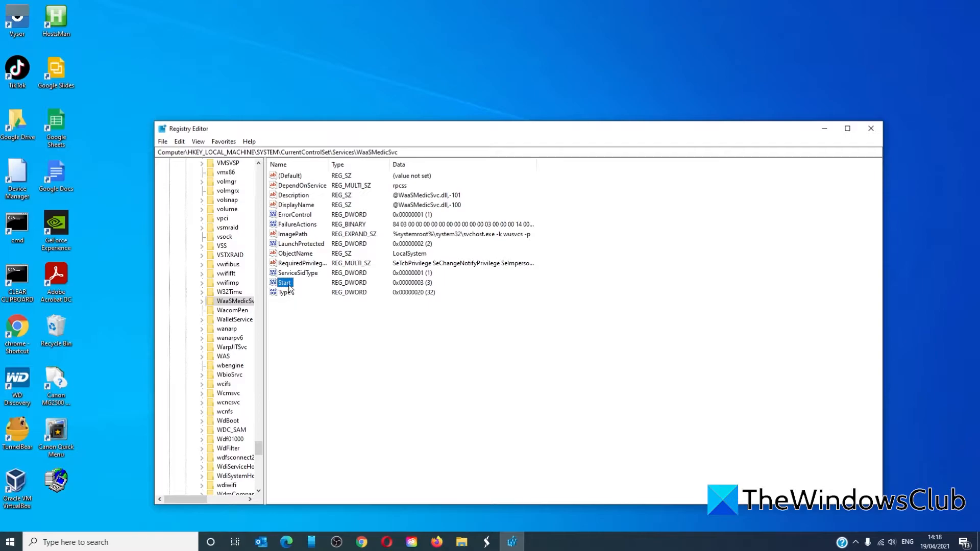
{"action": "double_click", "coordinate": [283, 282]}
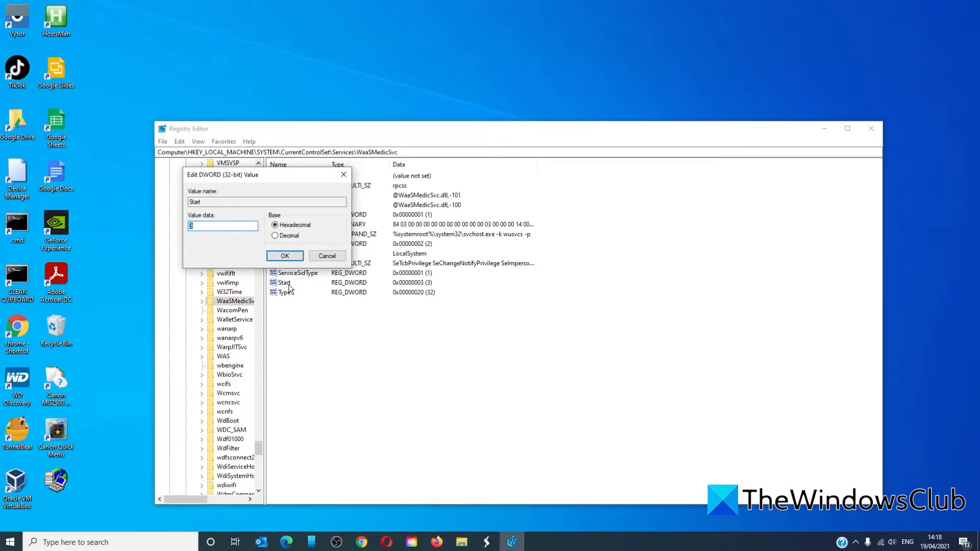
{"action": "left_click", "coordinate": [284, 256]}
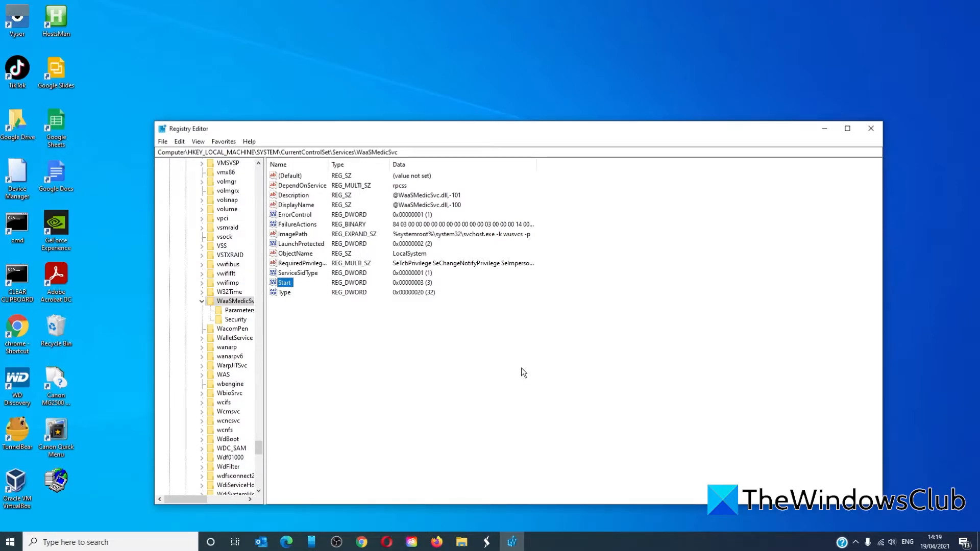
{"action": "mouse_move", "coordinate": [606, 355]}
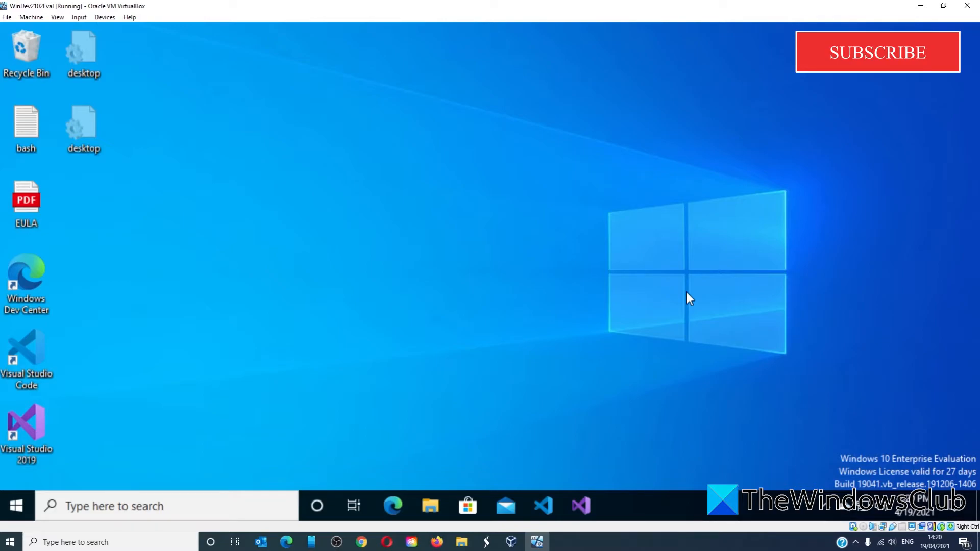
{"action": "mouse_move", "coordinate": [479, 546]}
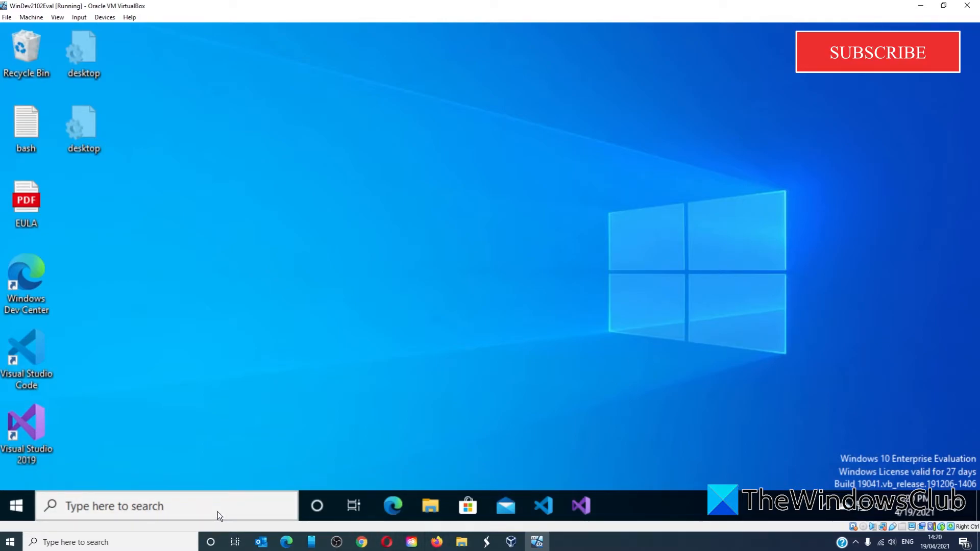
Search 'group' from the taskbar to find Edit group policy
{"action": "type", "text": "group"}
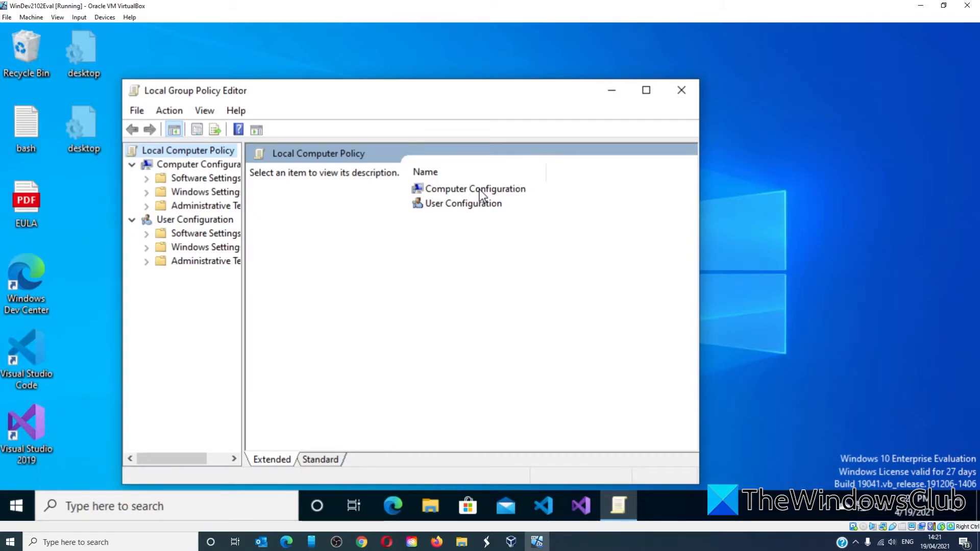
{"action": "mouse_move", "coordinate": [156, 173]}
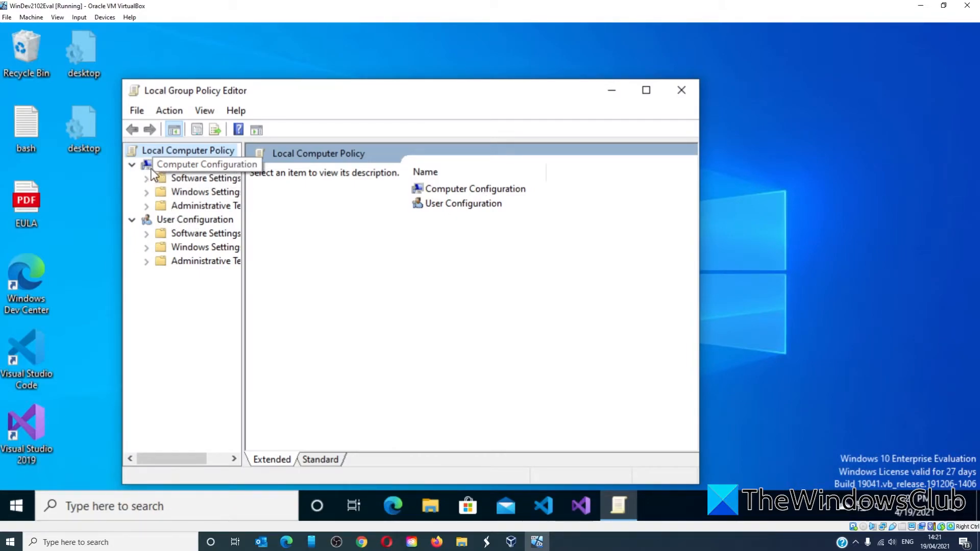
{"action": "mouse_move", "coordinate": [161, 174]}
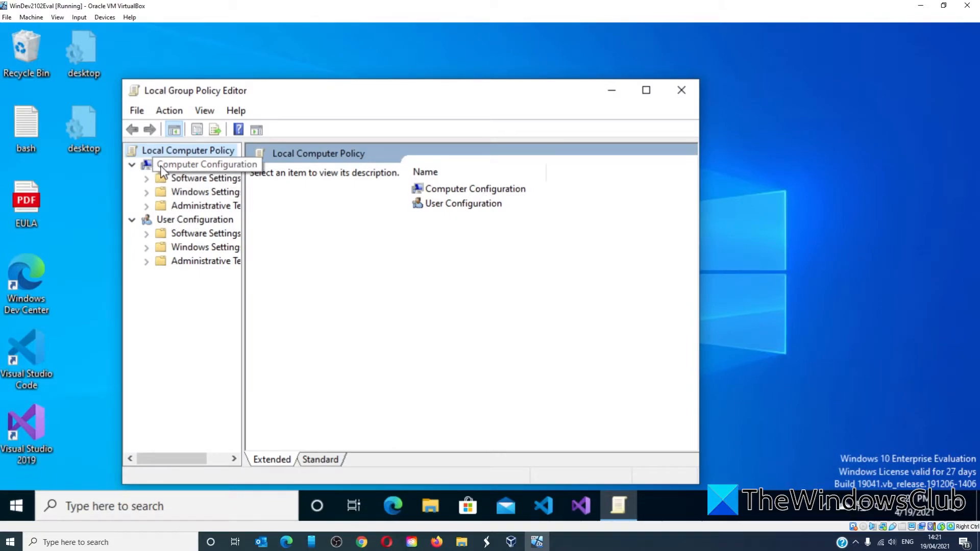
{"action": "mouse_move", "coordinate": [190, 206]}
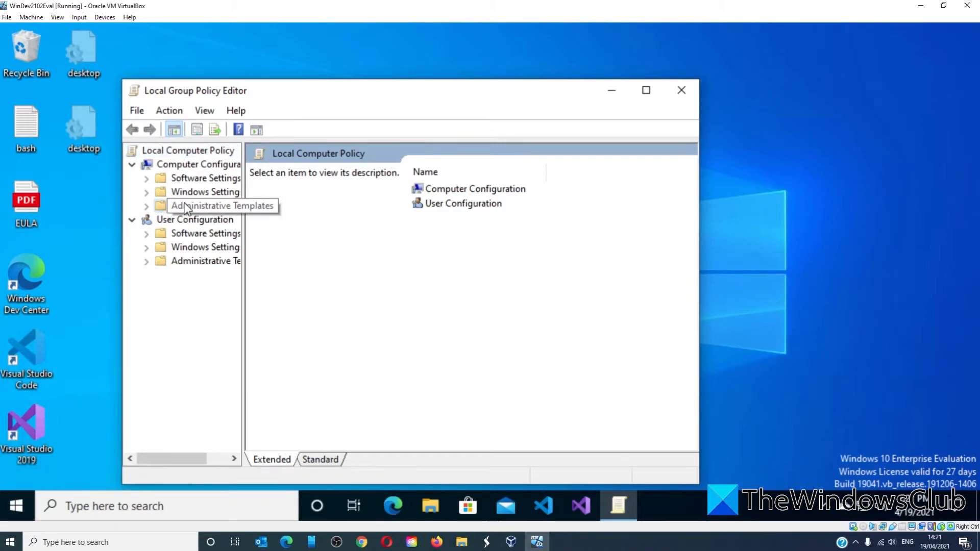
Browse Administrative Templates > Windows Components > Windows Update and open Configure Automatic Updates
{"action": "left_click", "coordinate": [218, 206]}
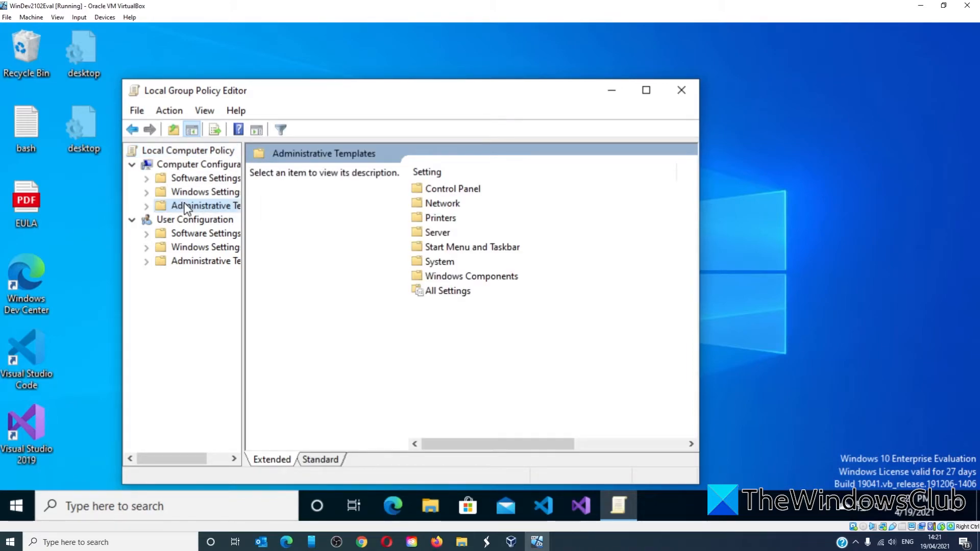
{"action": "double_click", "coordinate": [475, 276]}
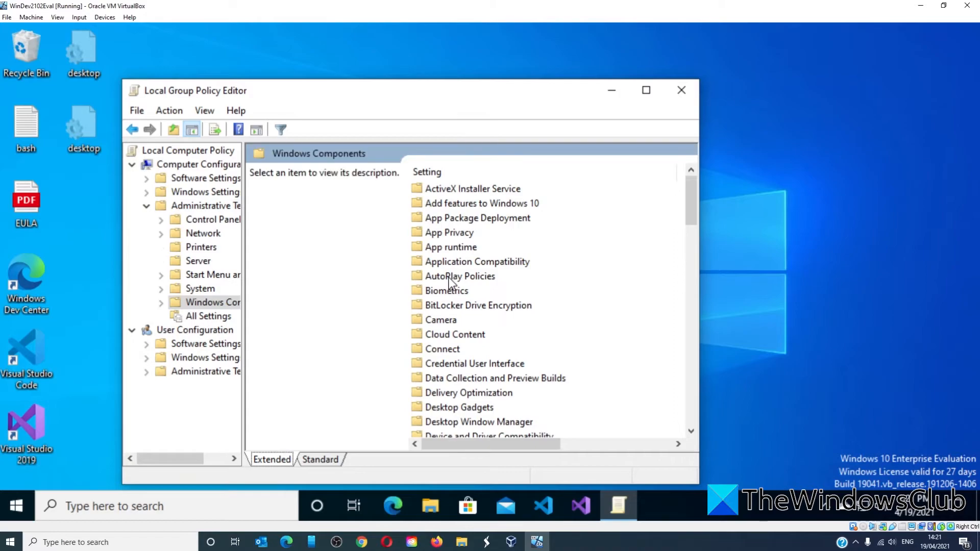
{"action": "mouse_move", "coordinate": [695, 211]}
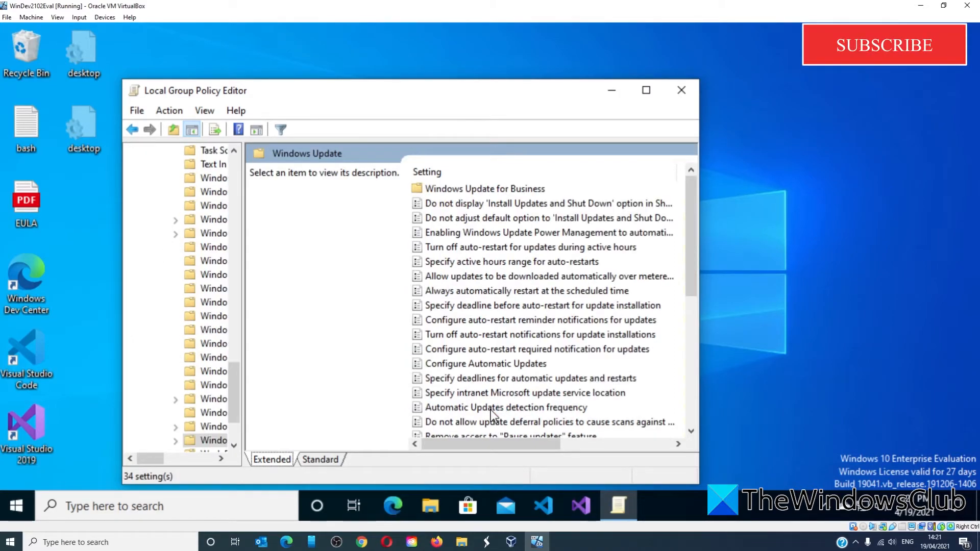
{"action": "mouse_move", "coordinate": [724, 285]}
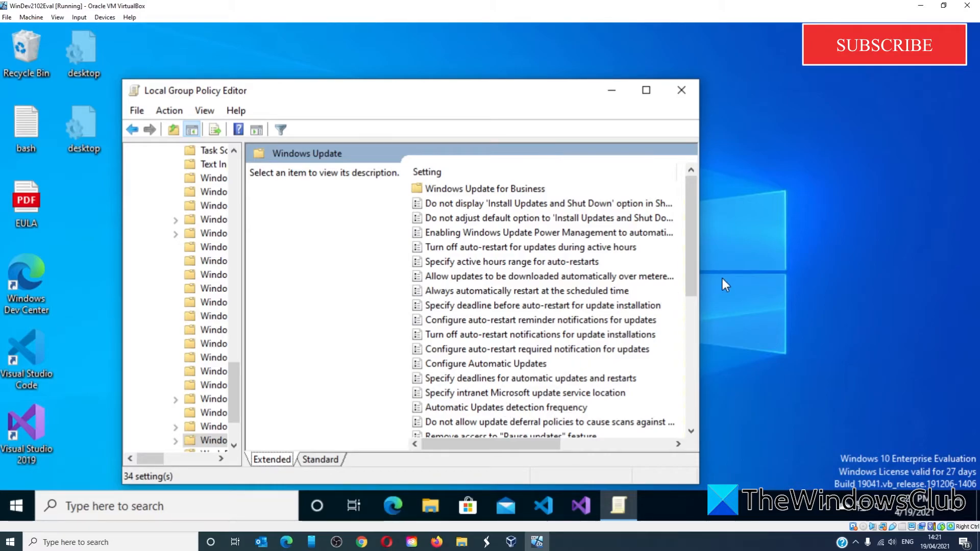
{"action": "mouse_move", "coordinate": [708, 271]}
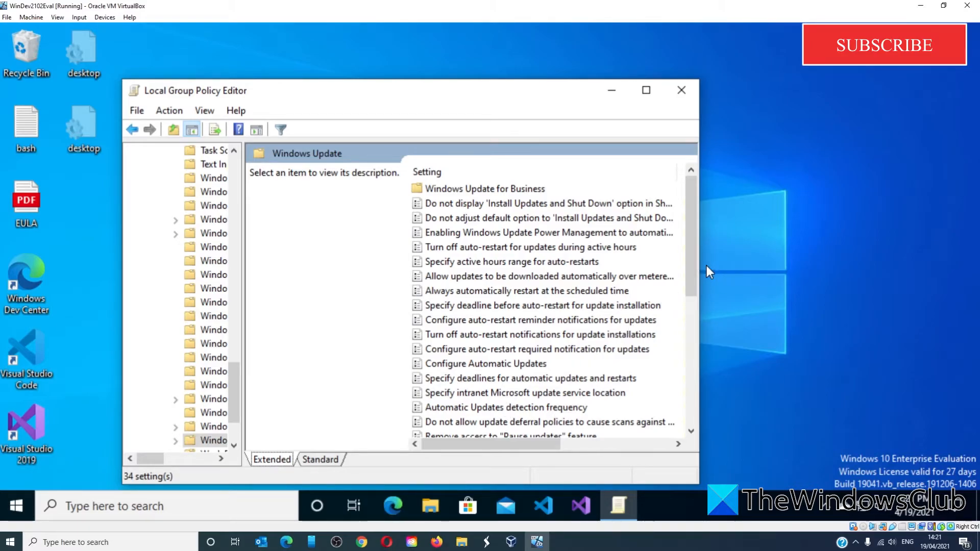
{"action": "mouse_move", "coordinate": [541, 368]}
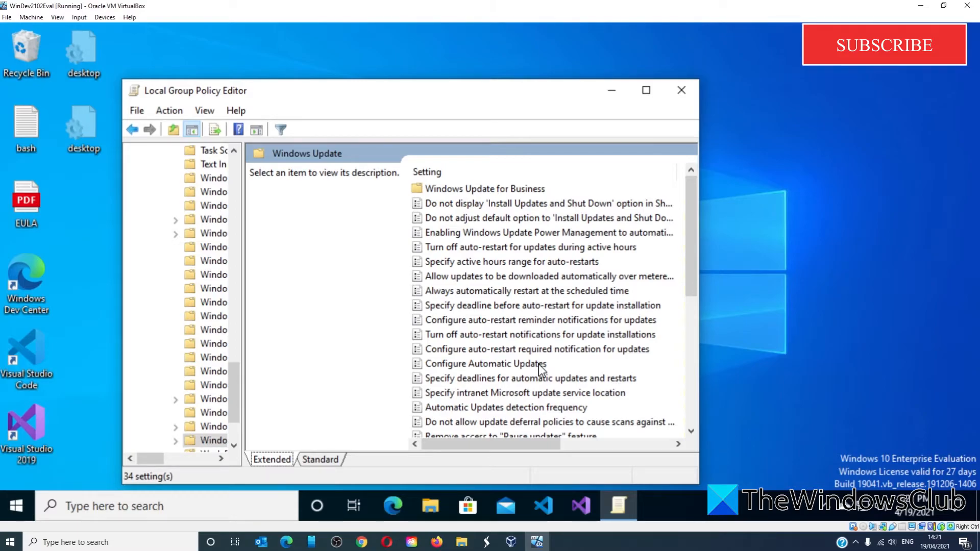
{"action": "double_click", "coordinate": [485, 364]}
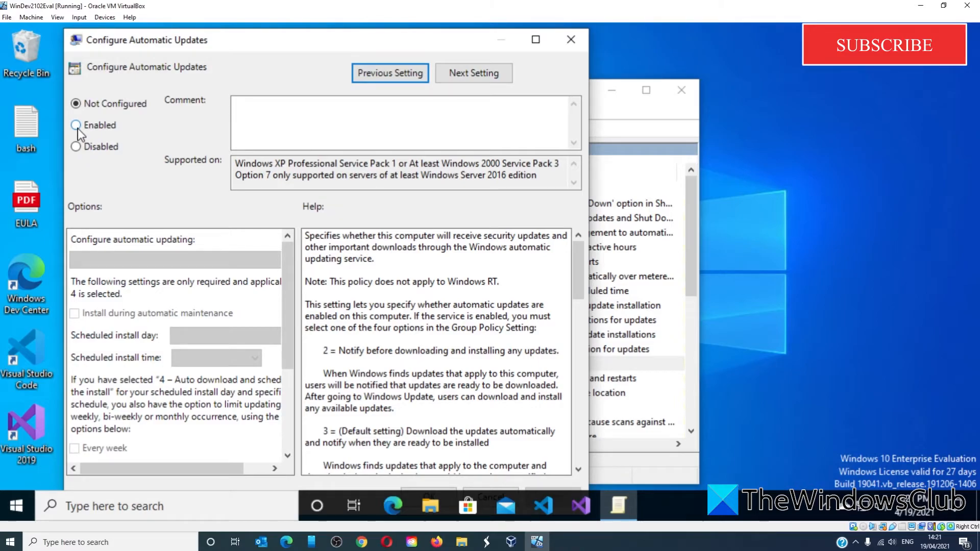
Enable Configure Automatic Updates with option '2 - Notify for download and auto install'
{"action": "left_click", "coordinate": [75, 125]}
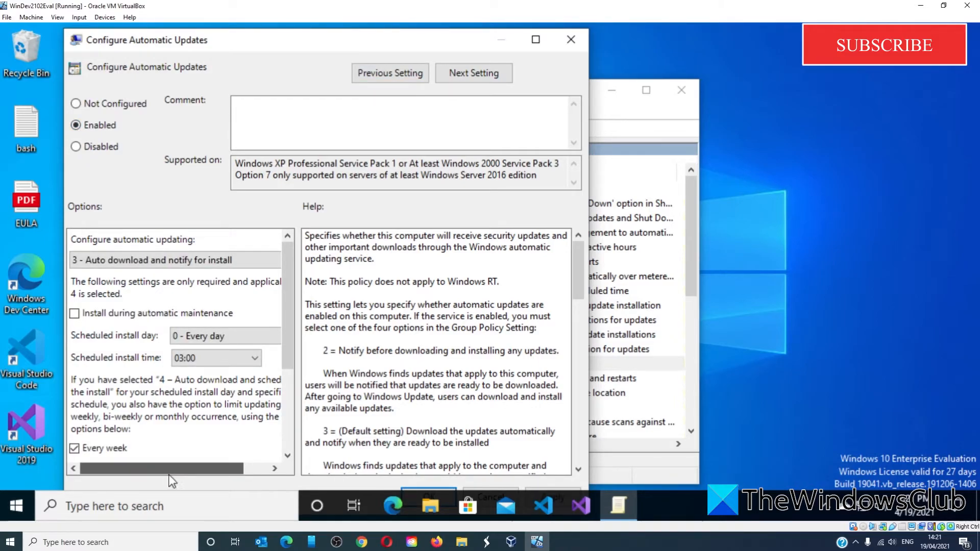
{"action": "mouse_move", "coordinate": [167, 486]}
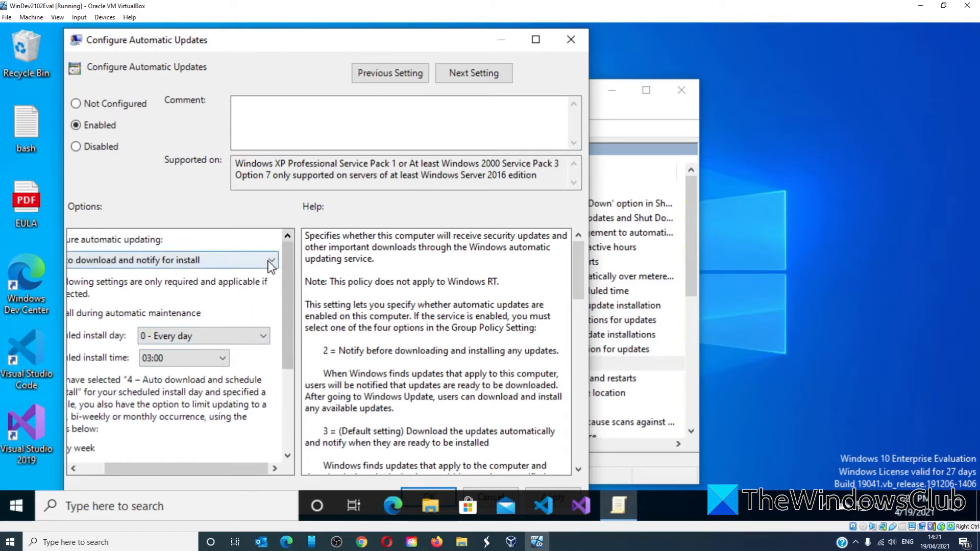
{"action": "left_click", "coordinate": [270, 260]}
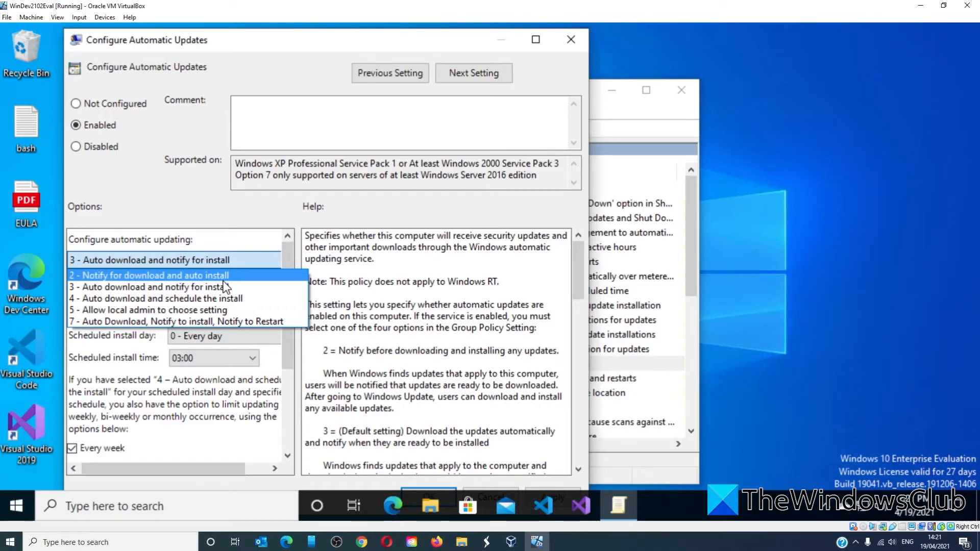
{"action": "left_click", "coordinate": [149, 275]}
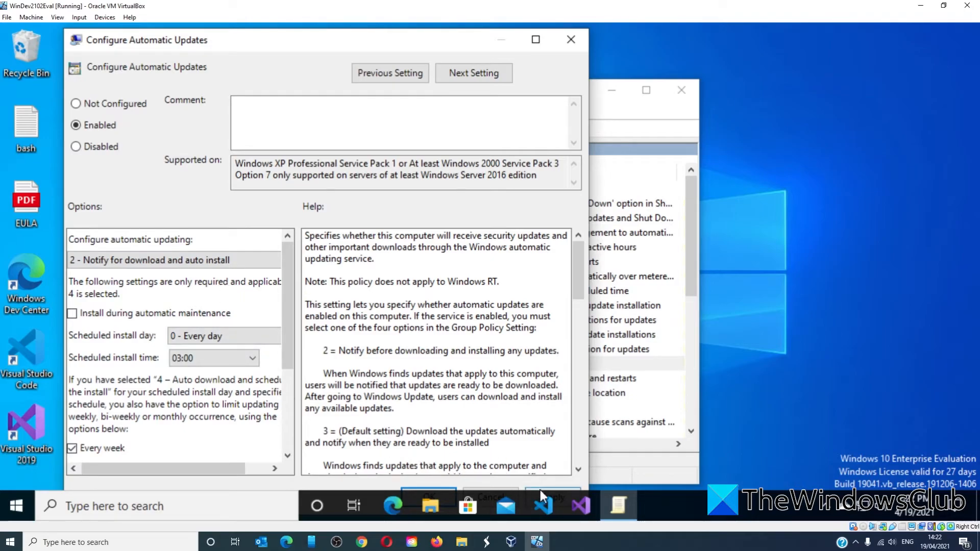
{"action": "mouse_move", "coordinate": [429, 493]}
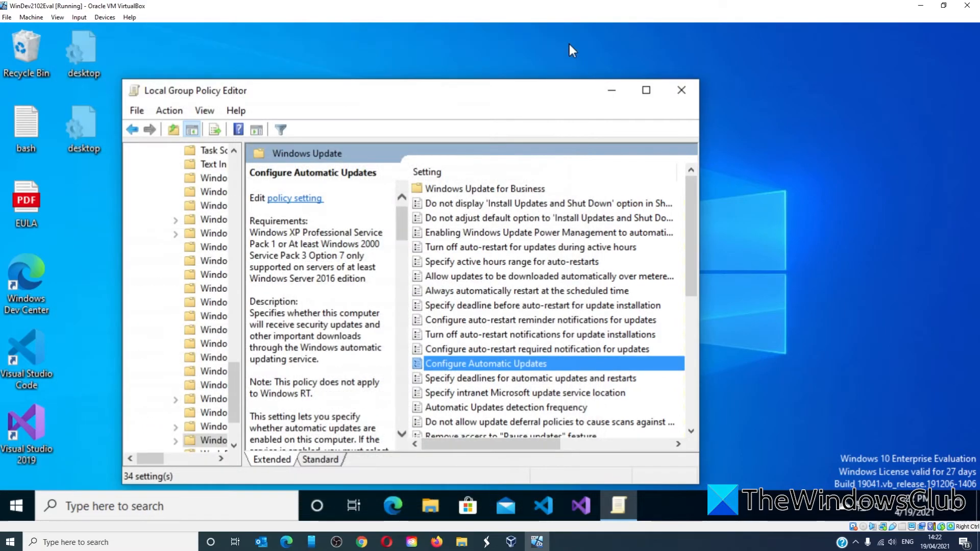
{"action": "mouse_move", "coordinate": [612, 77]}
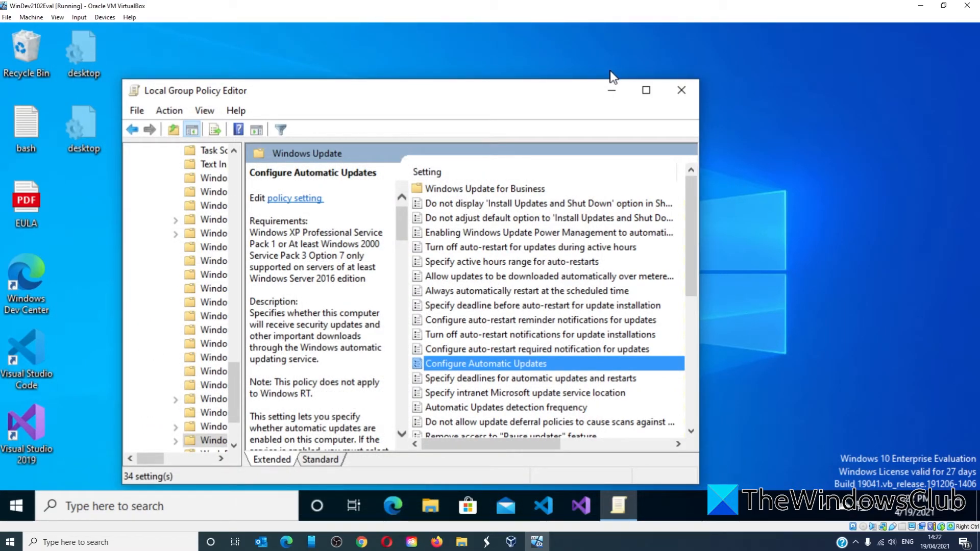
Close the Local Group Policy Editor window
{"action": "left_click", "coordinate": [287, 541]}
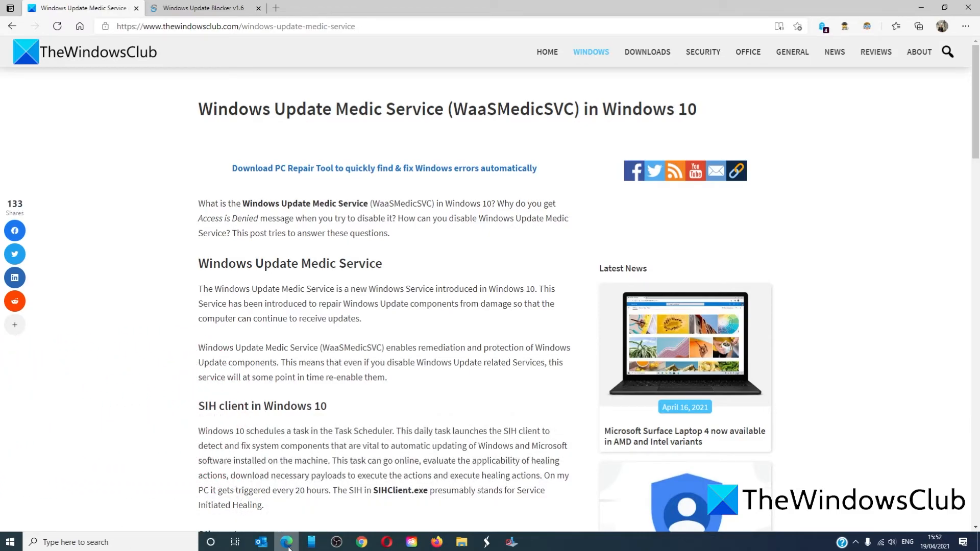
{"action": "mouse_move", "coordinate": [181, 7]}
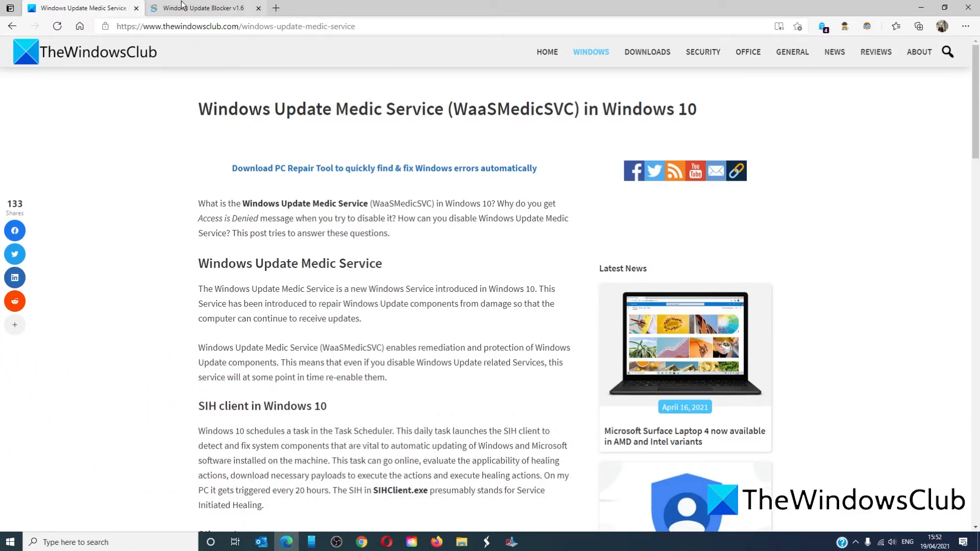
Switch to TheWindowsClub home page tab and scroll through the latest articles
{"action": "left_click", "coordinate": [200, 7]}
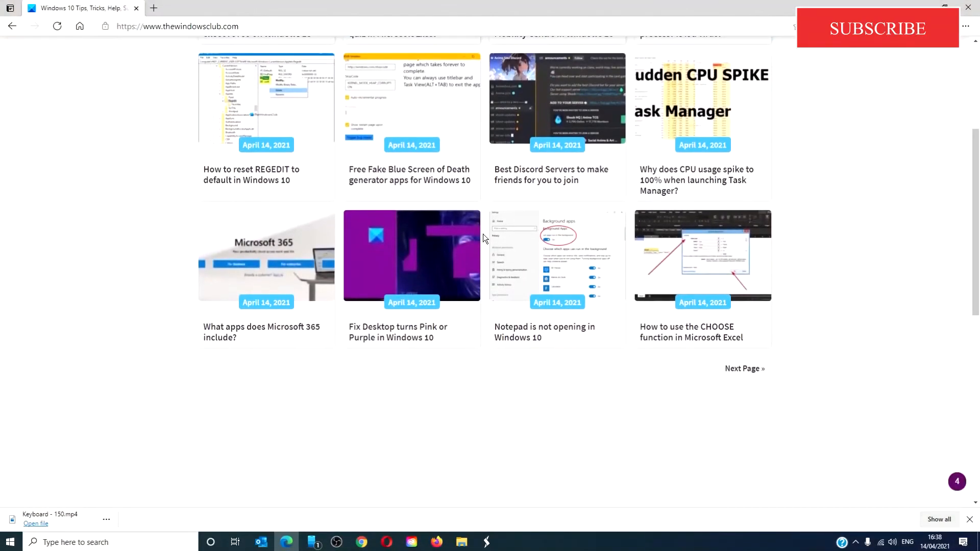
{"action": "scroll", "scroll_direction": "down", "scroll_amount": 3}
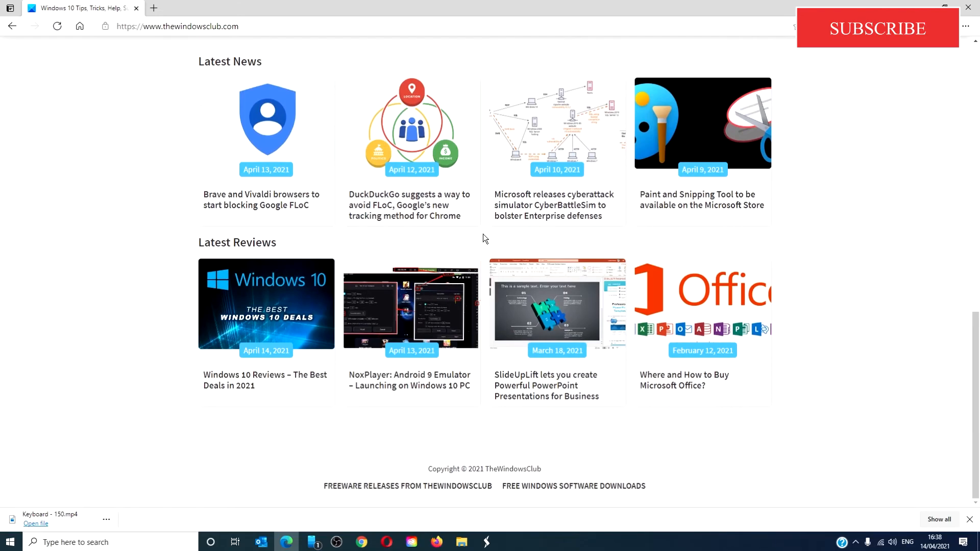
{"action": "scroll", "scroll_direction": "up", "scroll_amount": 3}
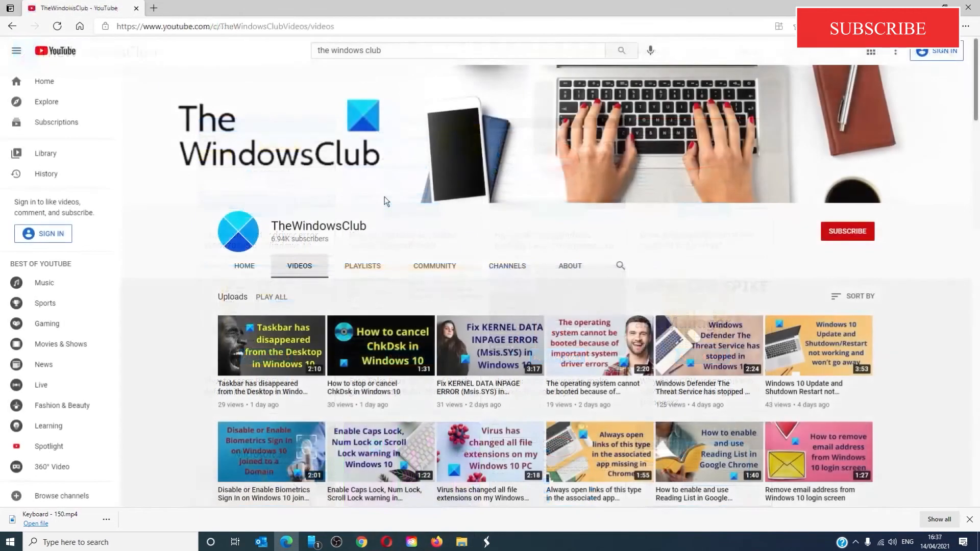
{"action": "scroll", "scroll_direction": "down", "scroll_amount": 3}
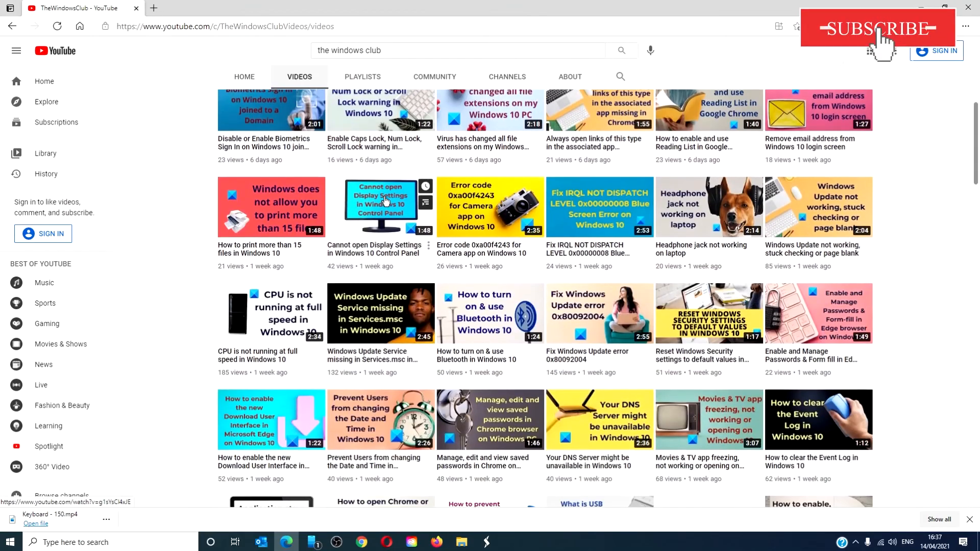
{"action": "scroll", "scroll_direction": "down", "scroll_amount": 3}
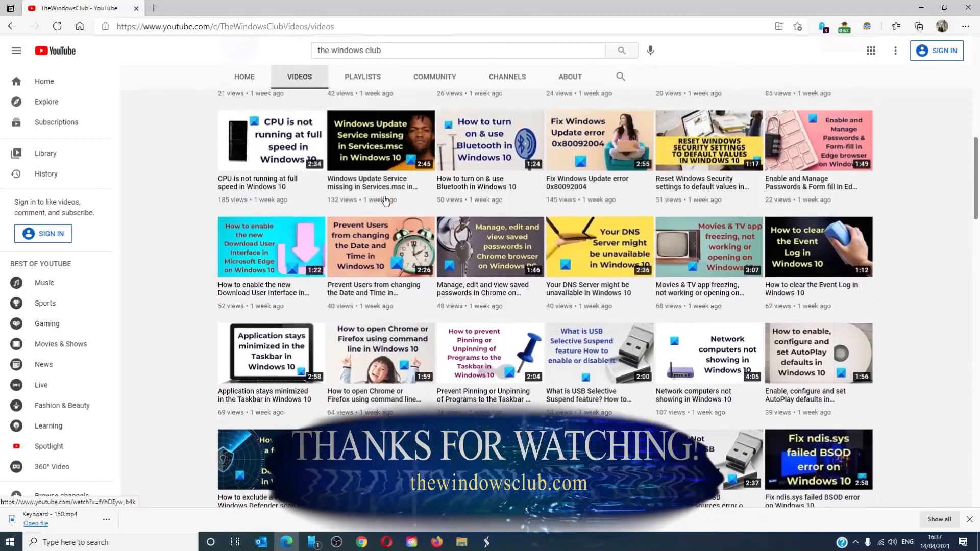
{"action": "scroll", "scroll_direction": "up", "scroll_amount": 3}
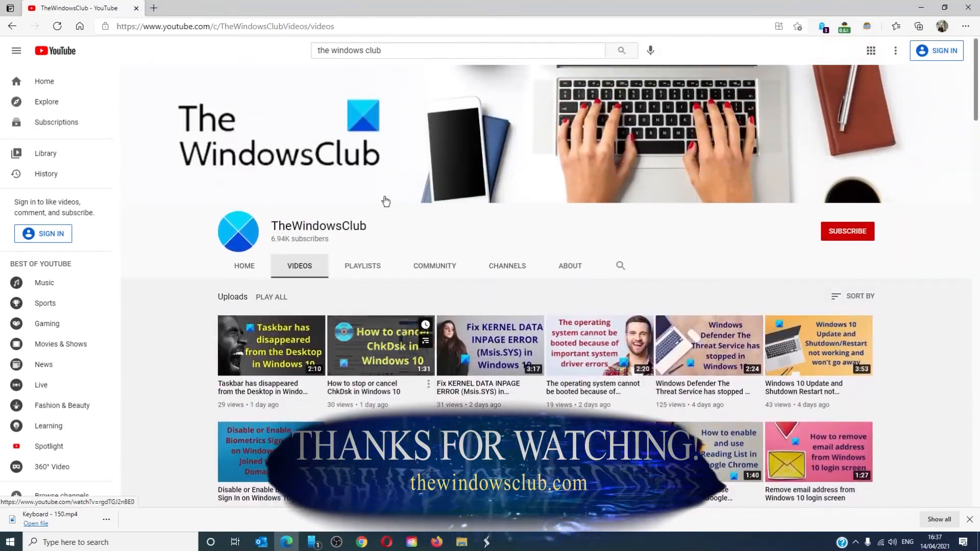